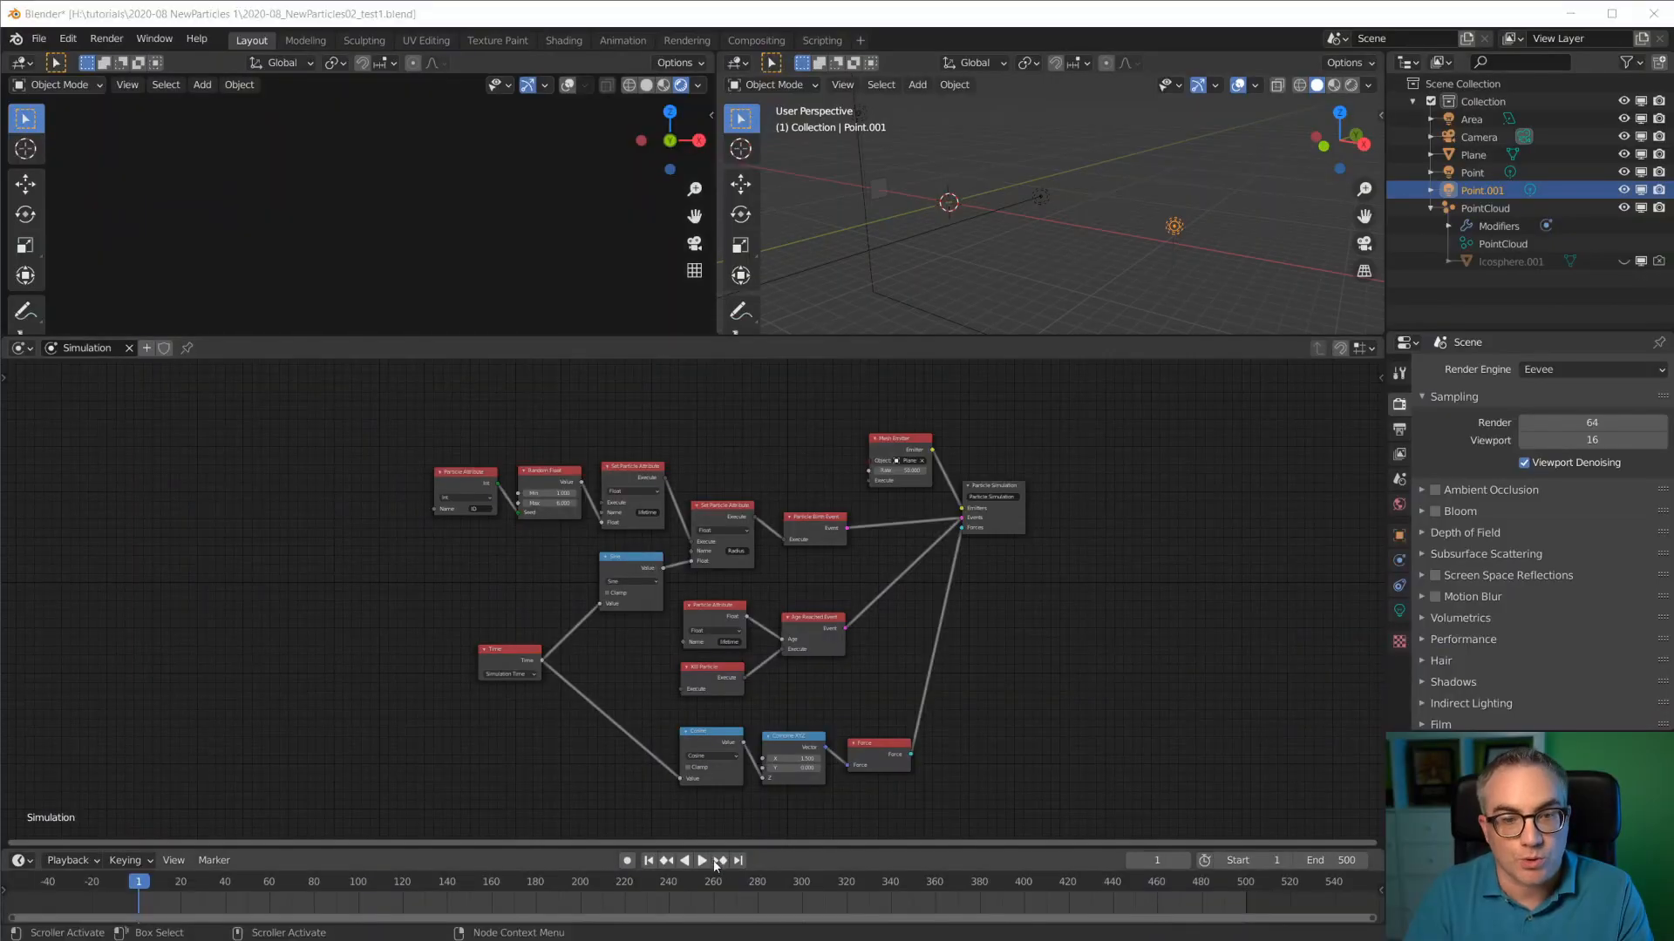
Start animation playback so particles stream out and fill both 3D views
left_click(692, 859)
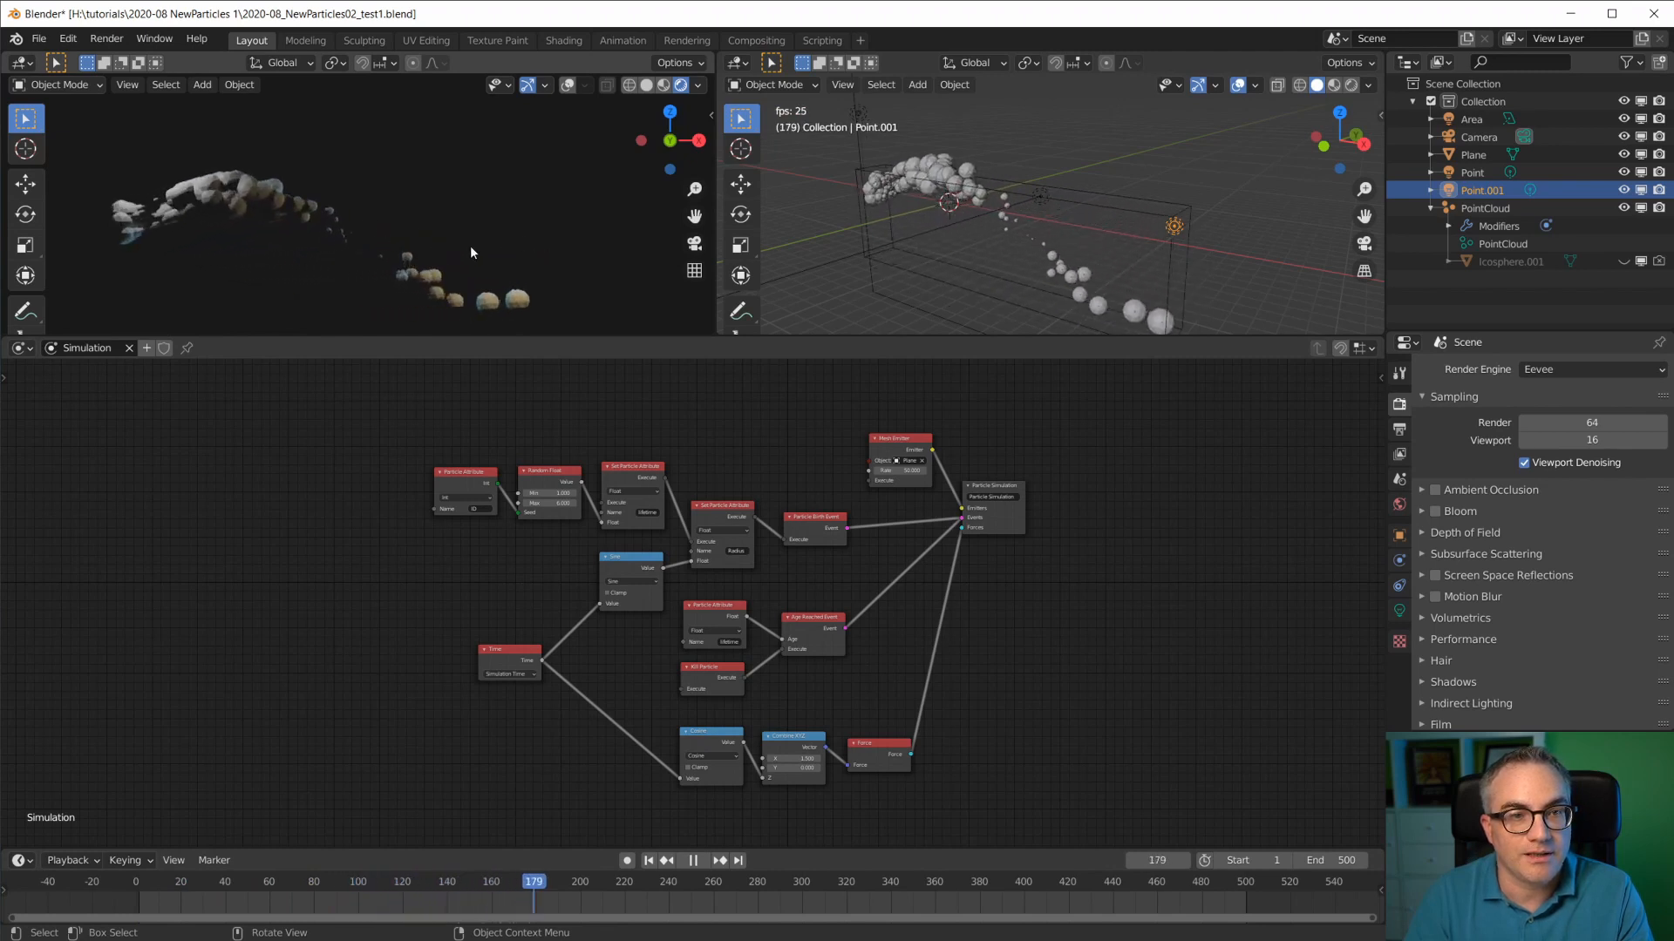
Set the Particle Attribute node to read each particle's integer ID attribute
left_click(692, 860)
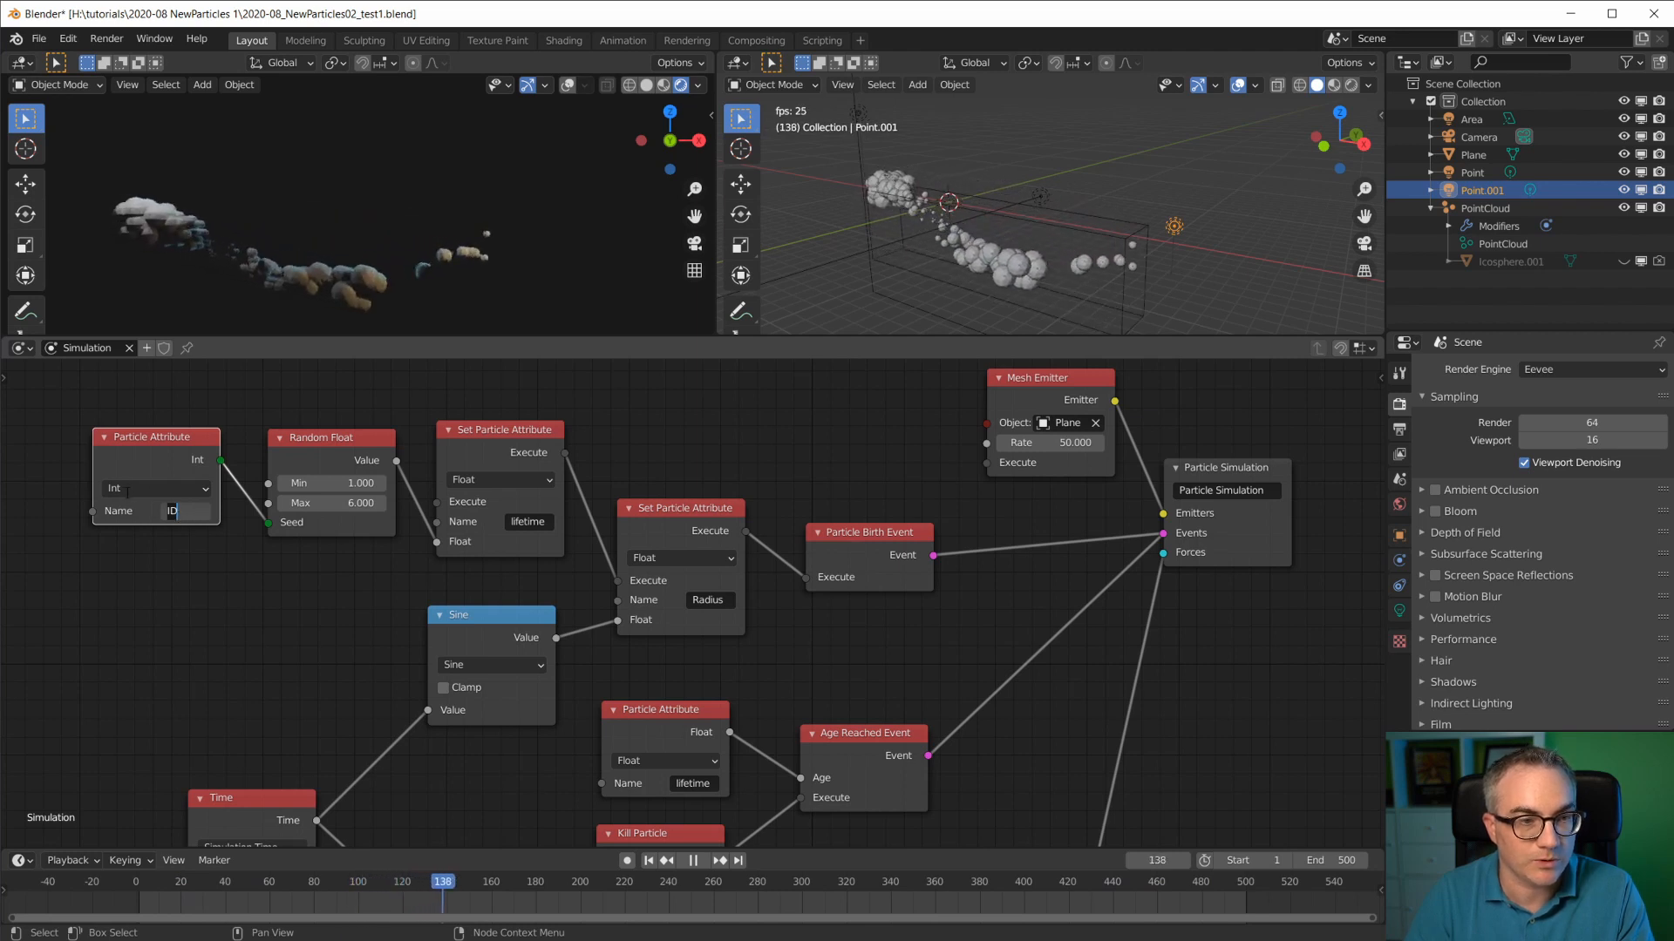
left_click(692, 859)
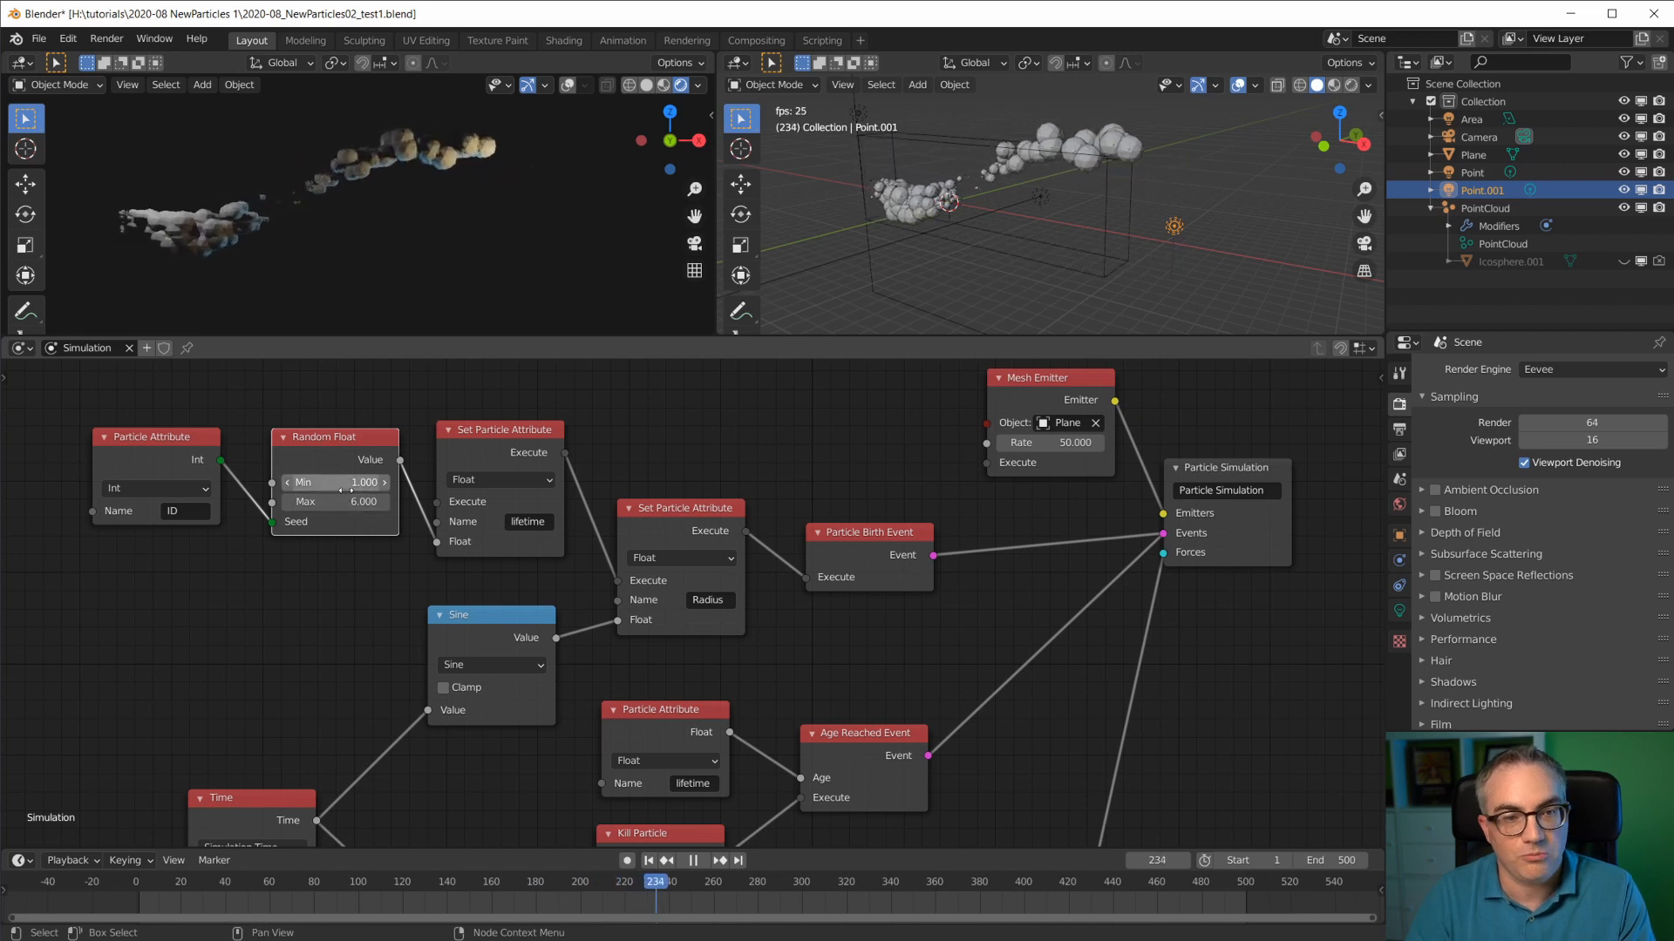
left_click(692, 859)
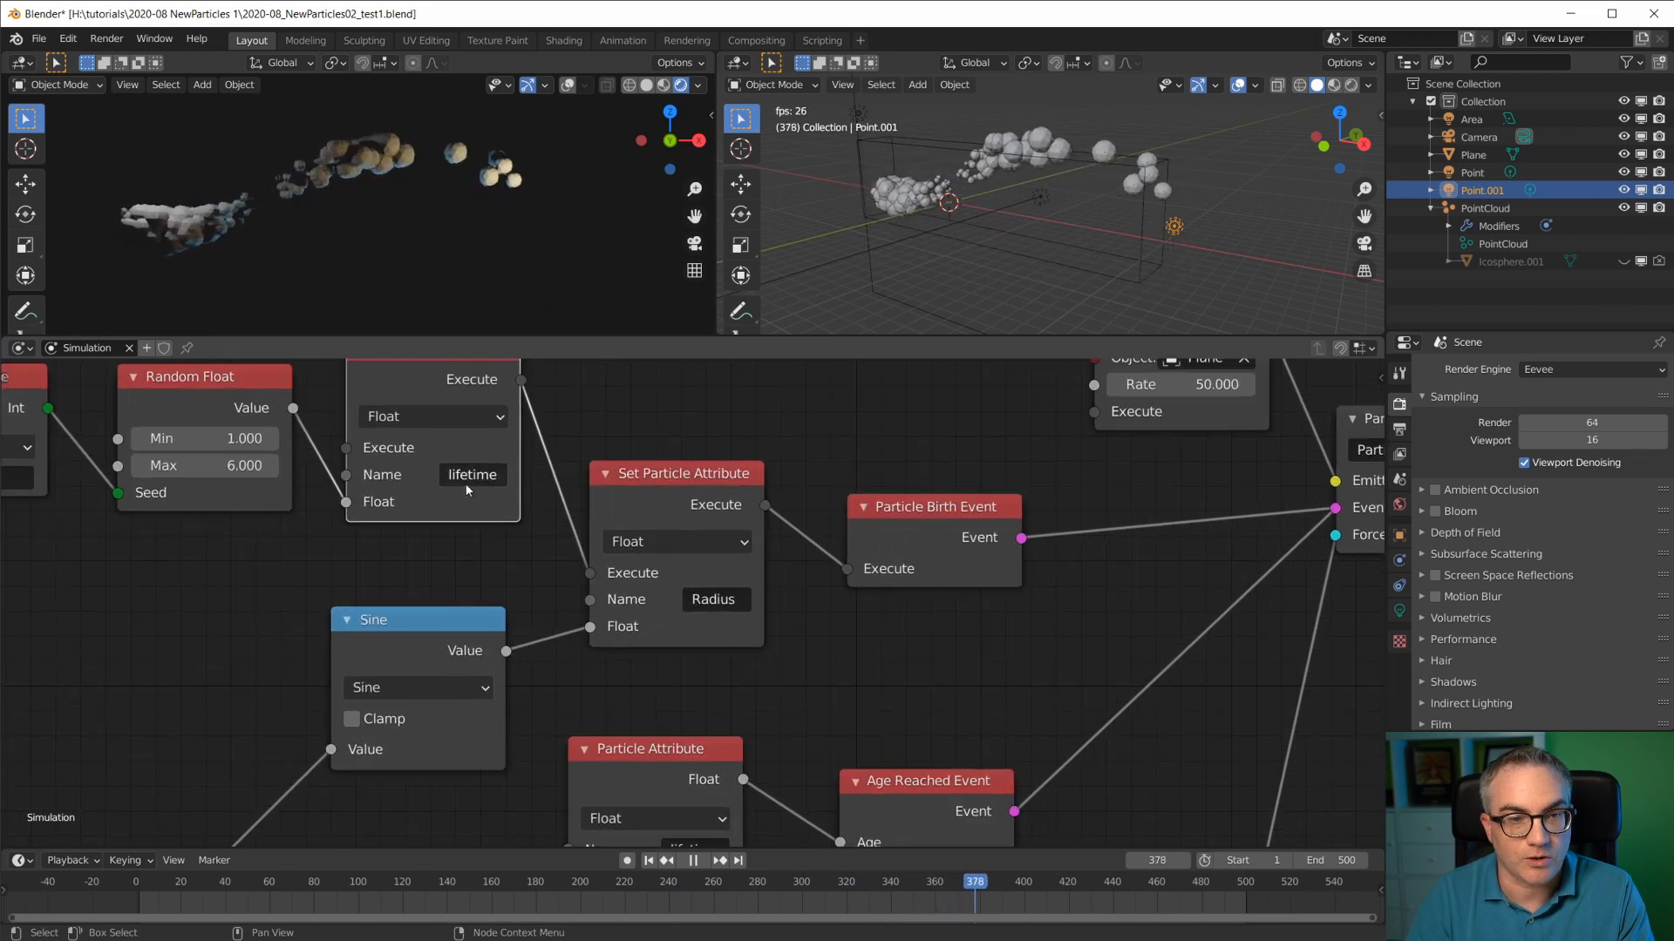
left_click(692, 859)
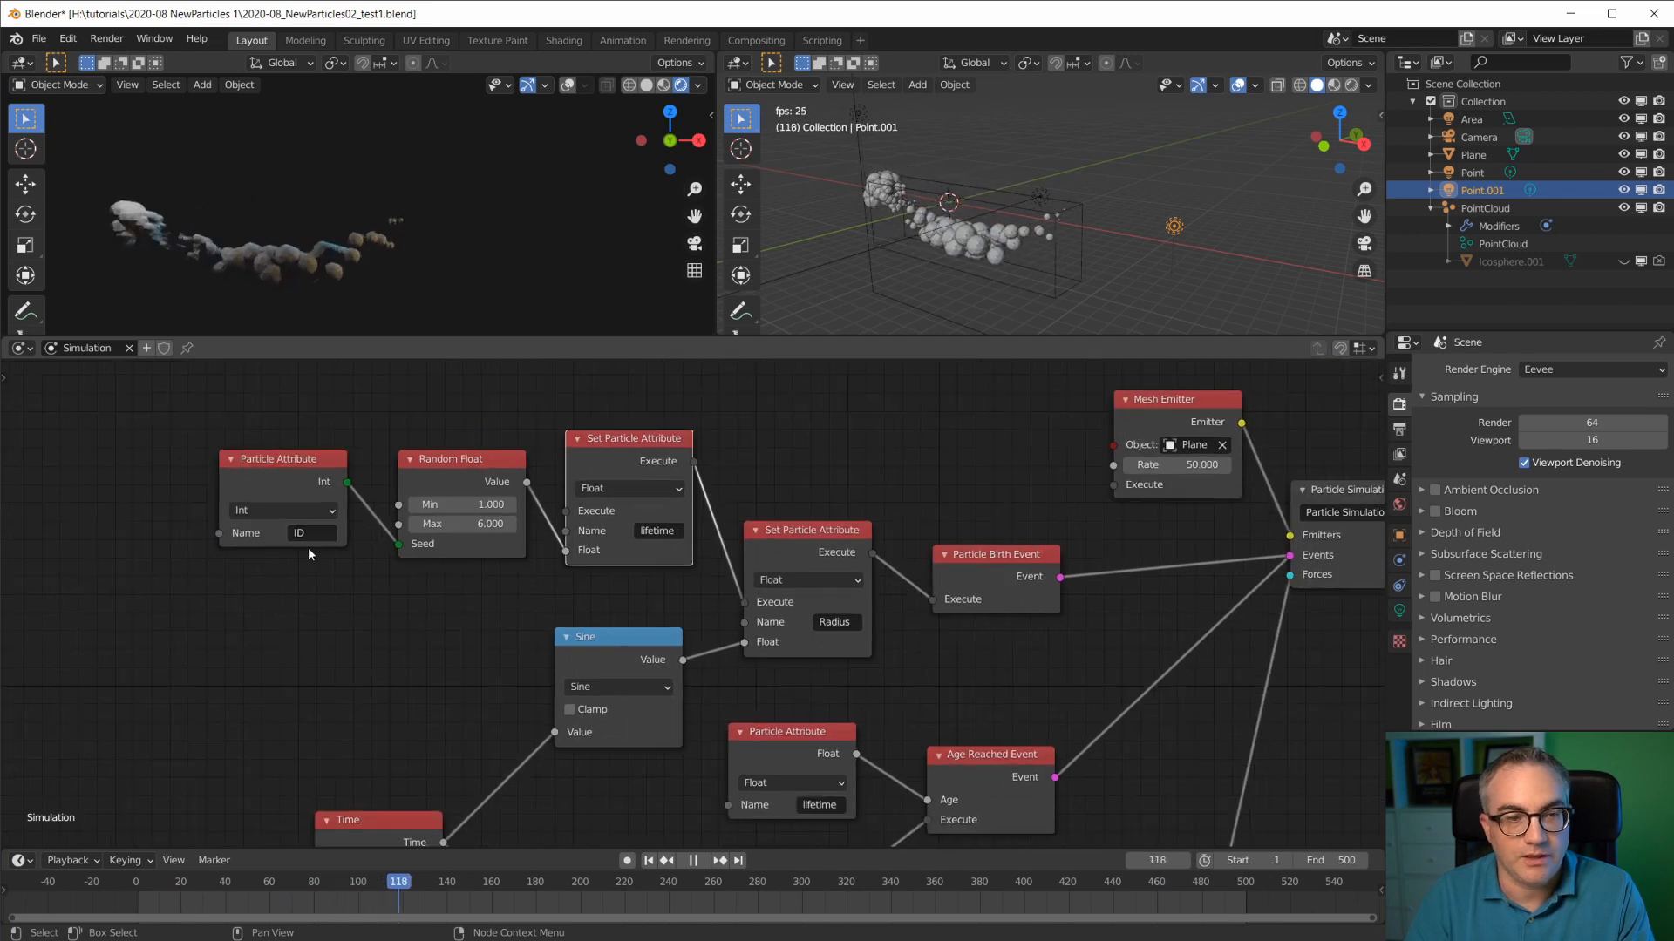
left_click(692, 859)
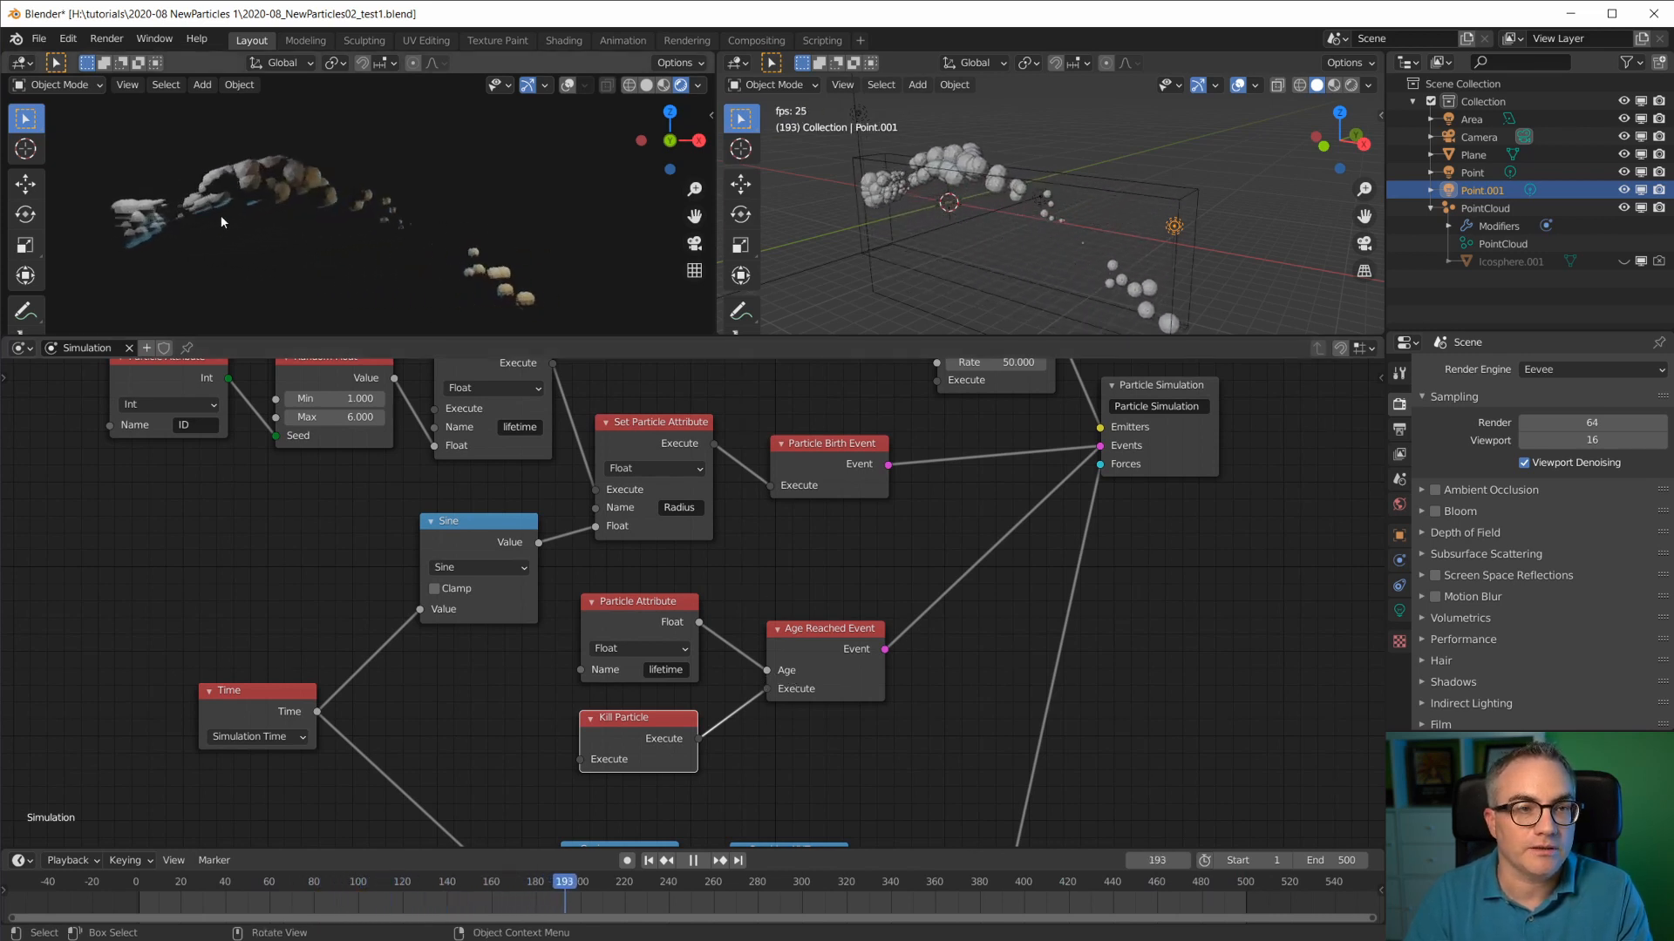
left_click(692, 860)
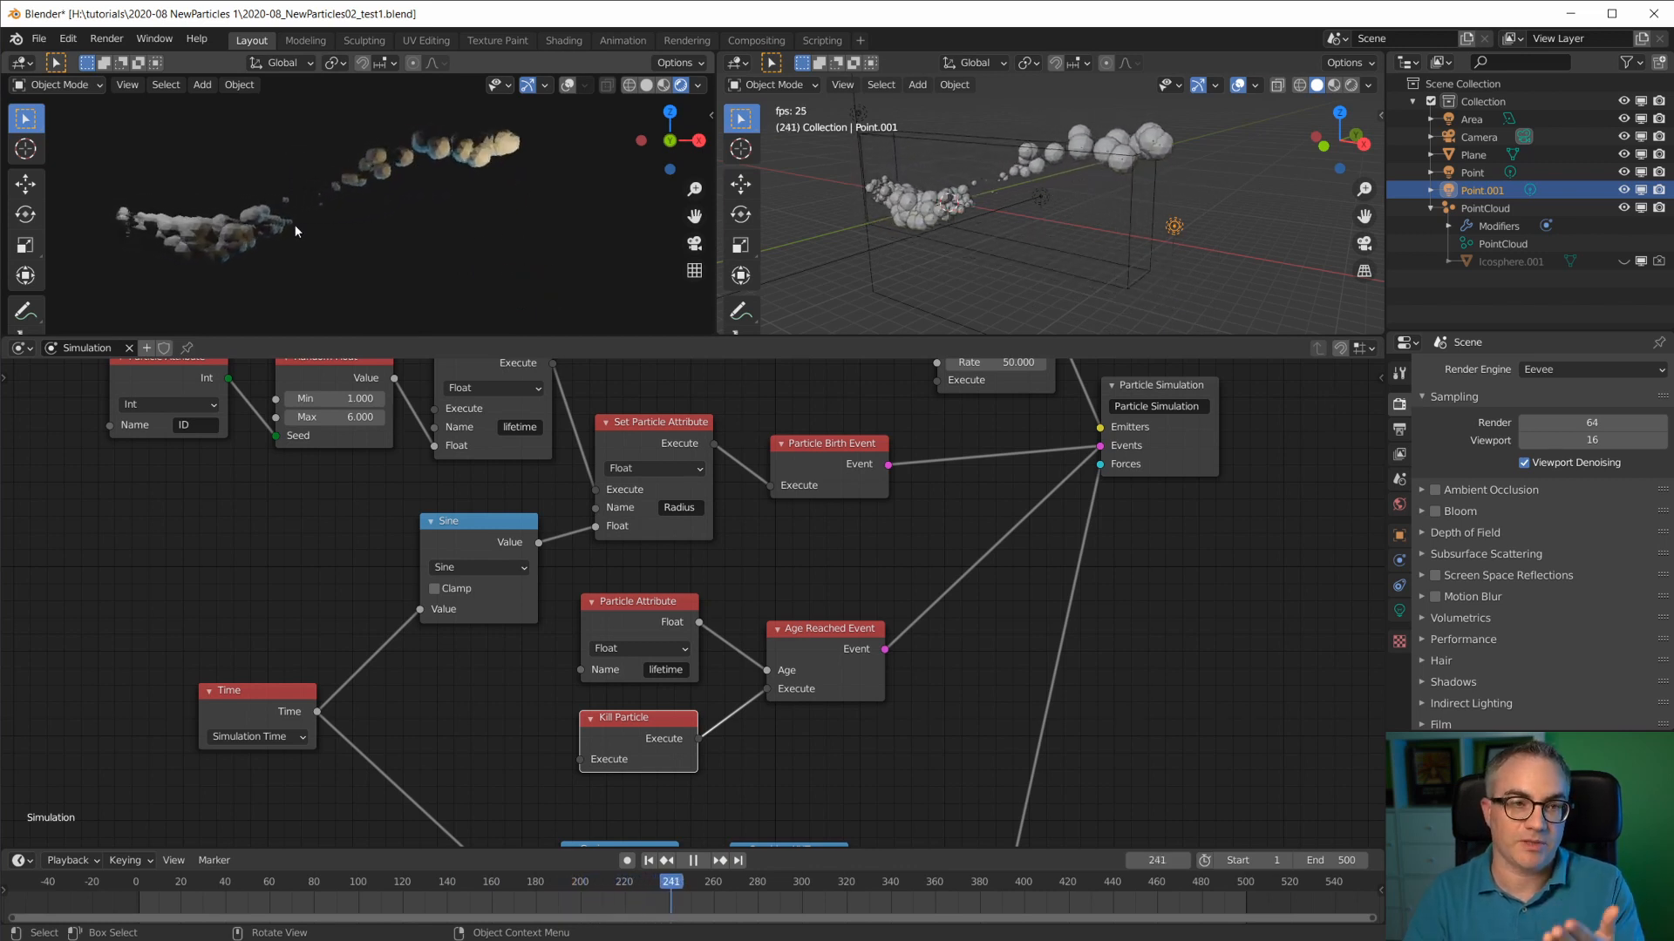
left_click(690, 859)
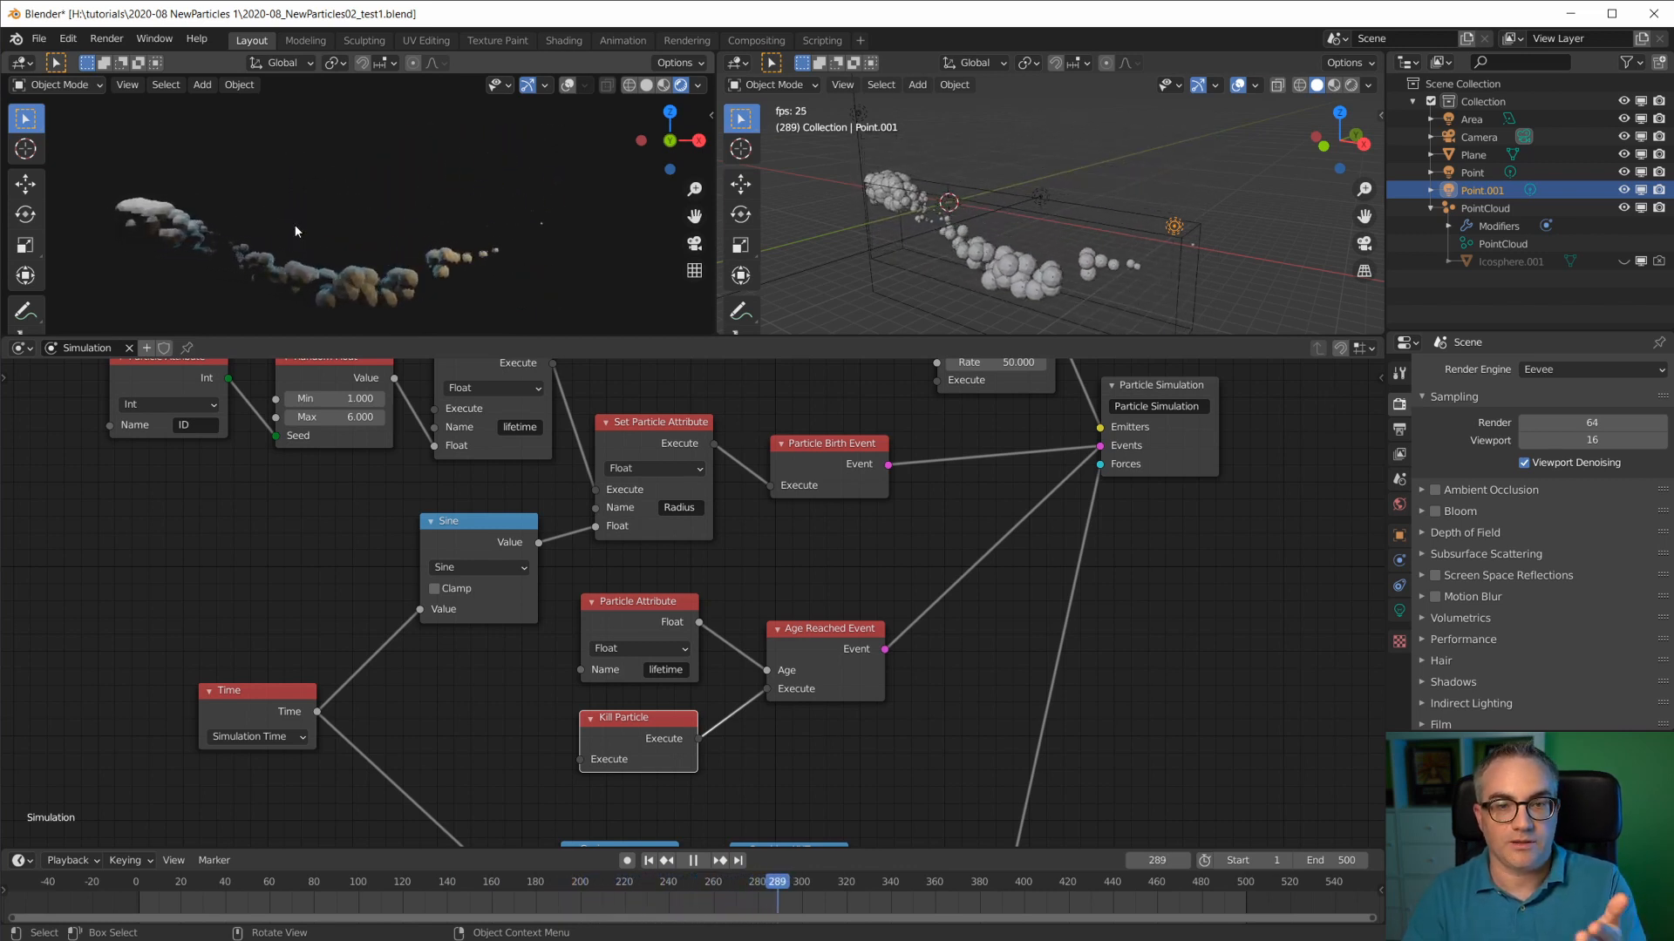
left_click(693, 860)
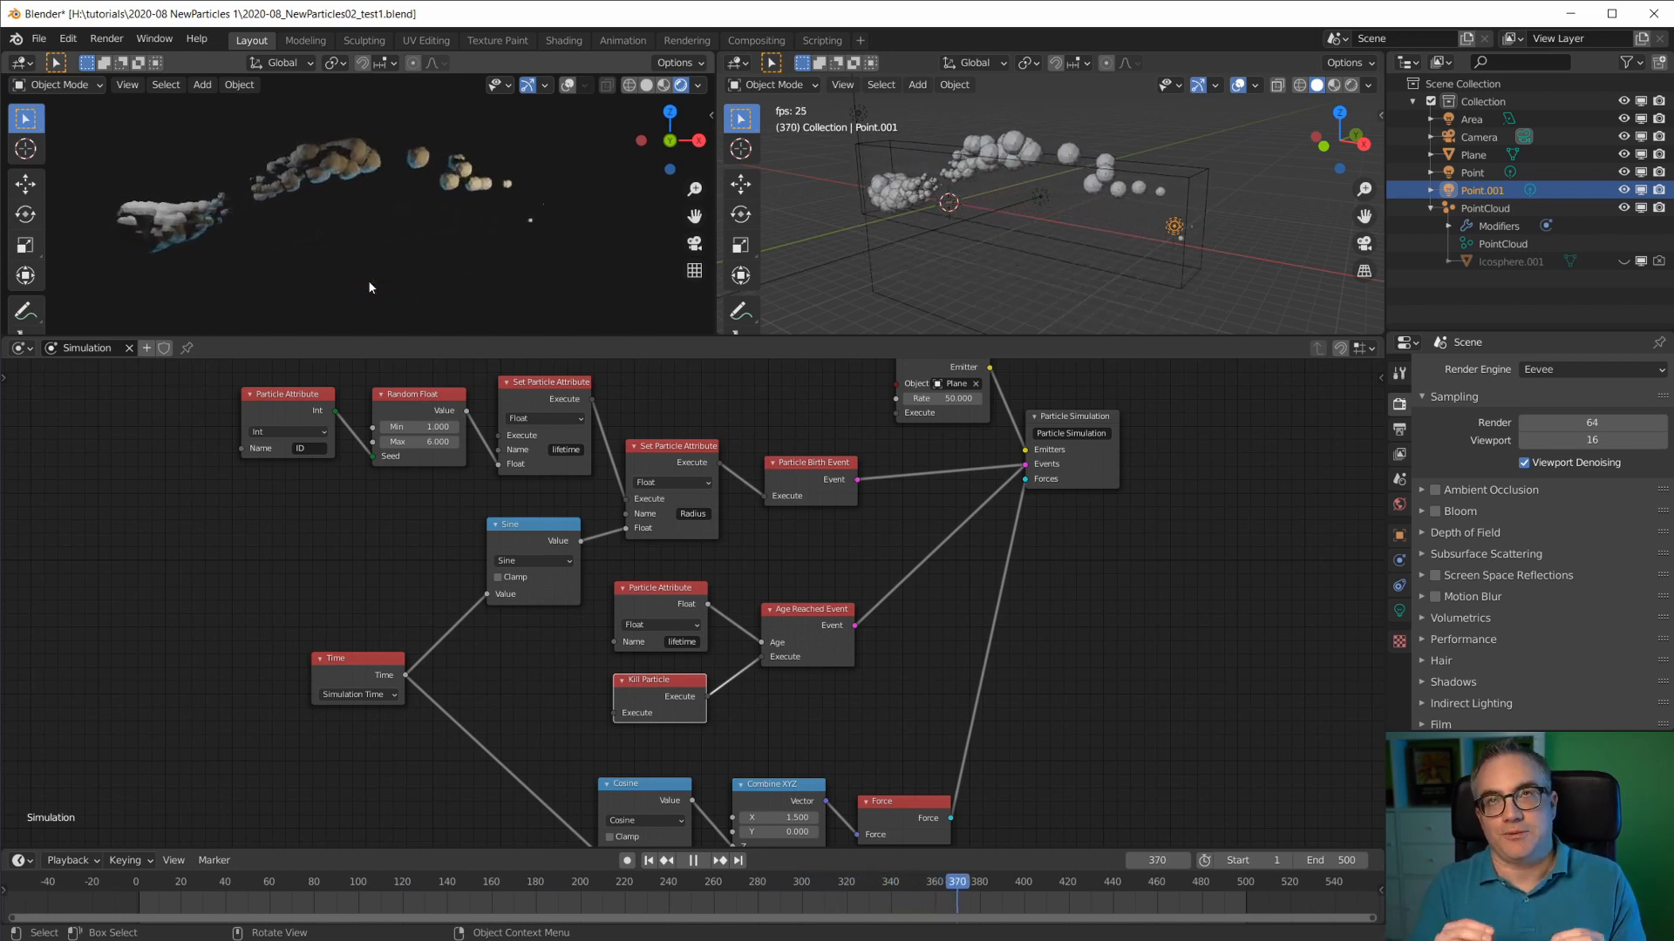
left_click(693, 859)
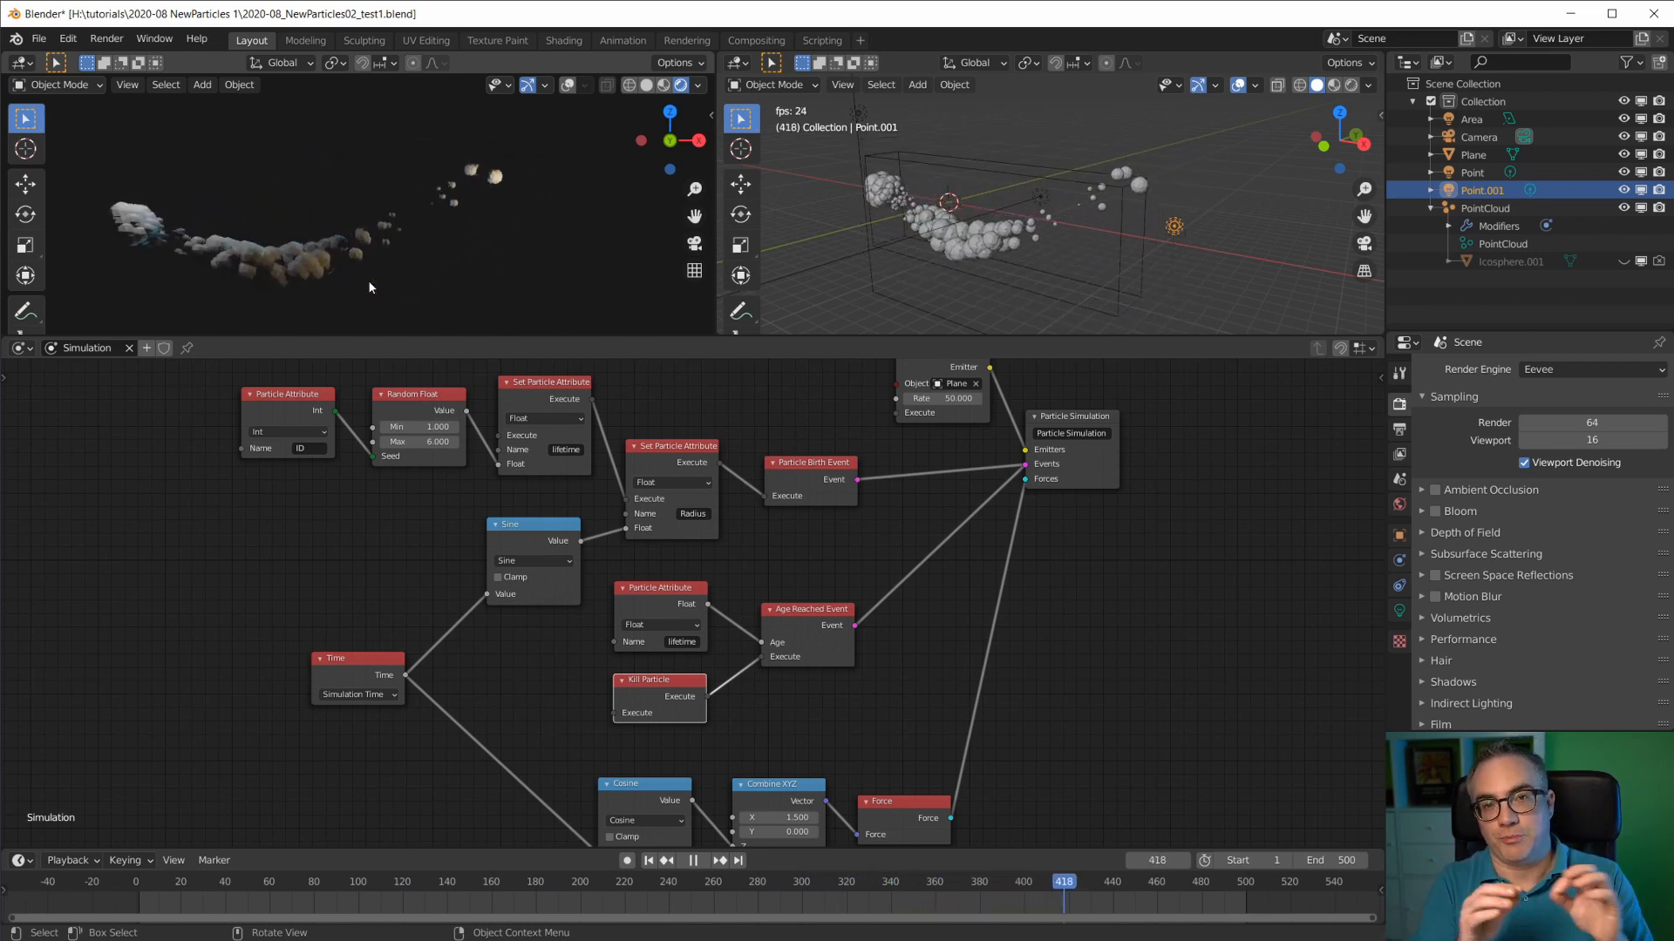
left_click(692, 860)
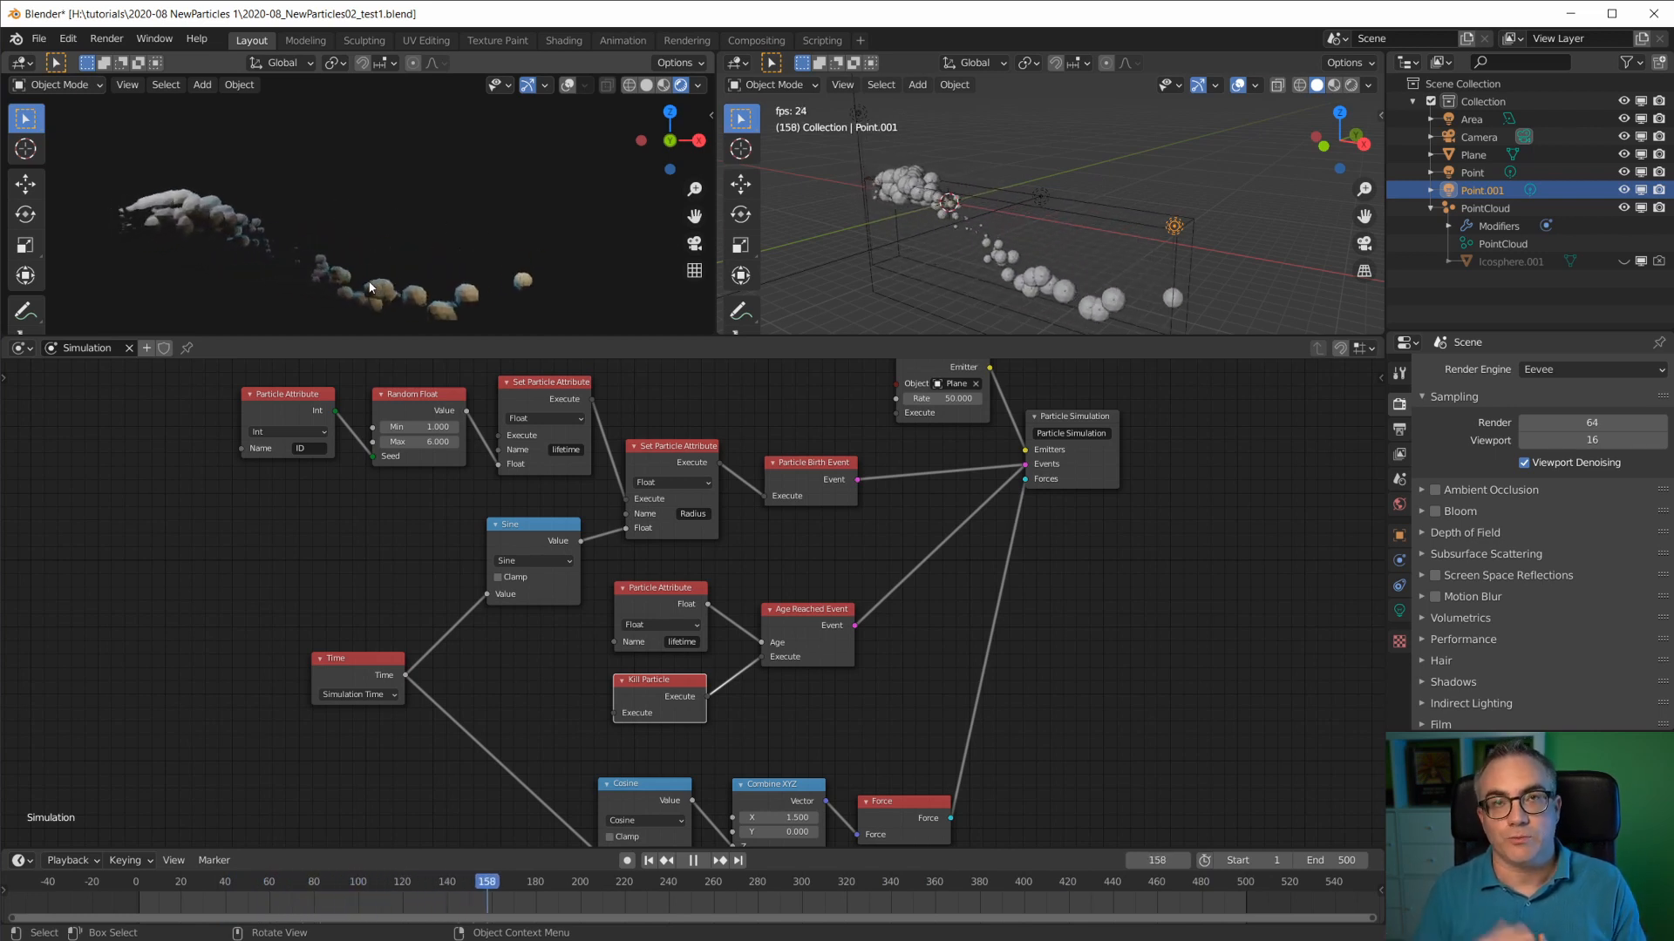
left_click(692, 859)
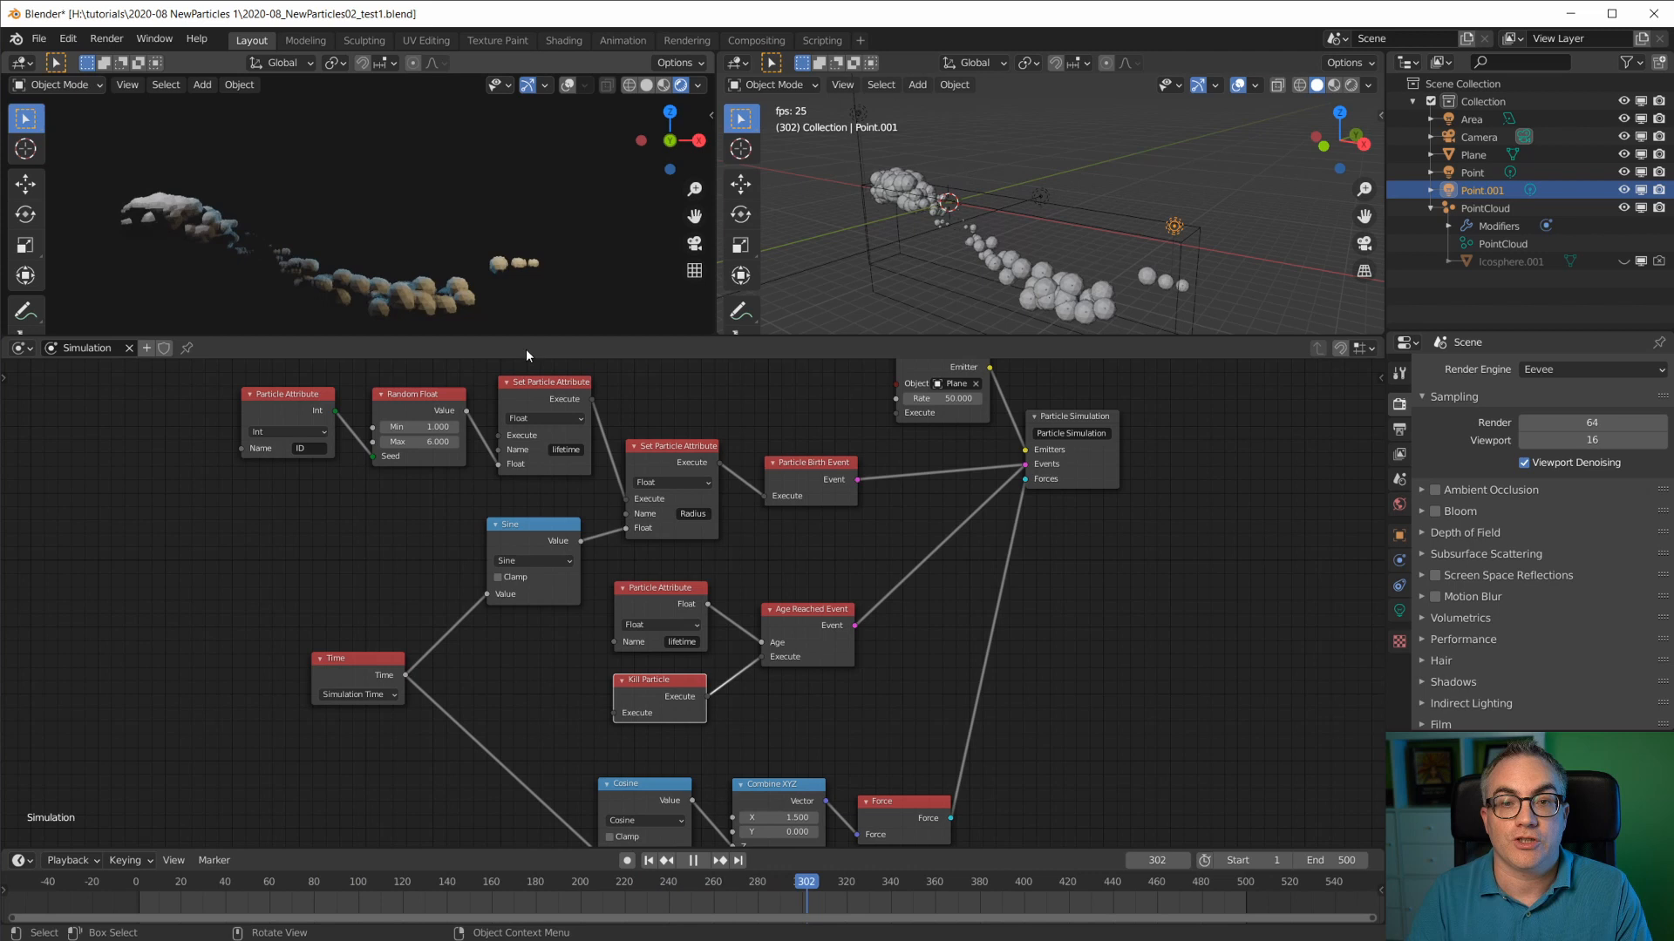
left_click(692, 860)
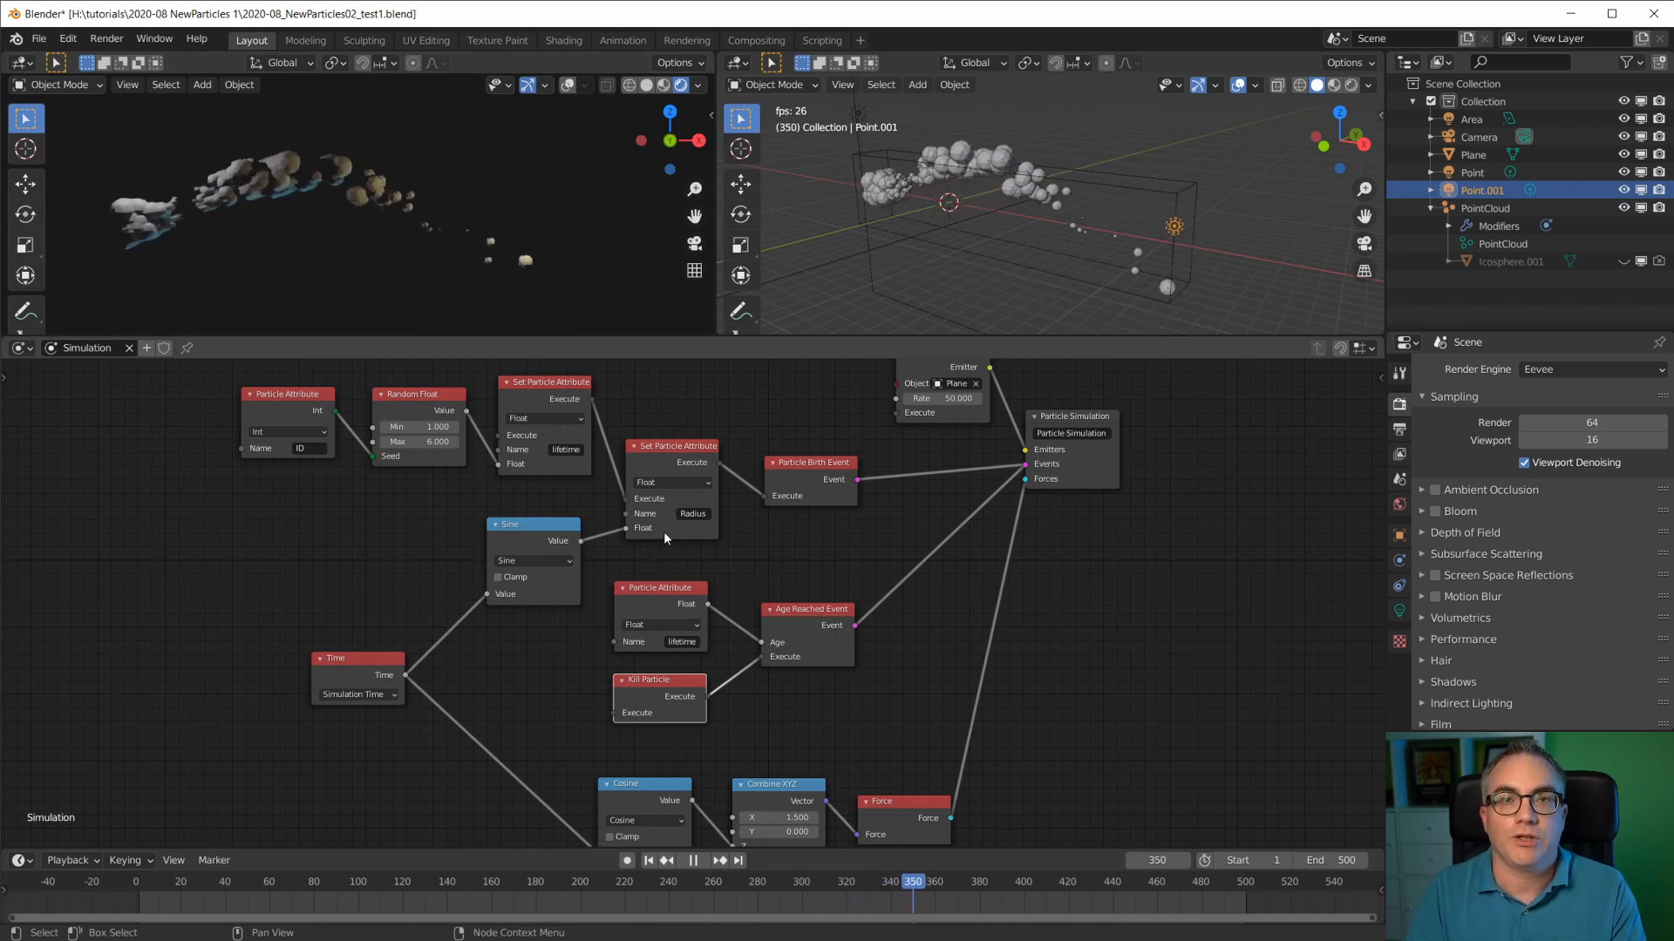